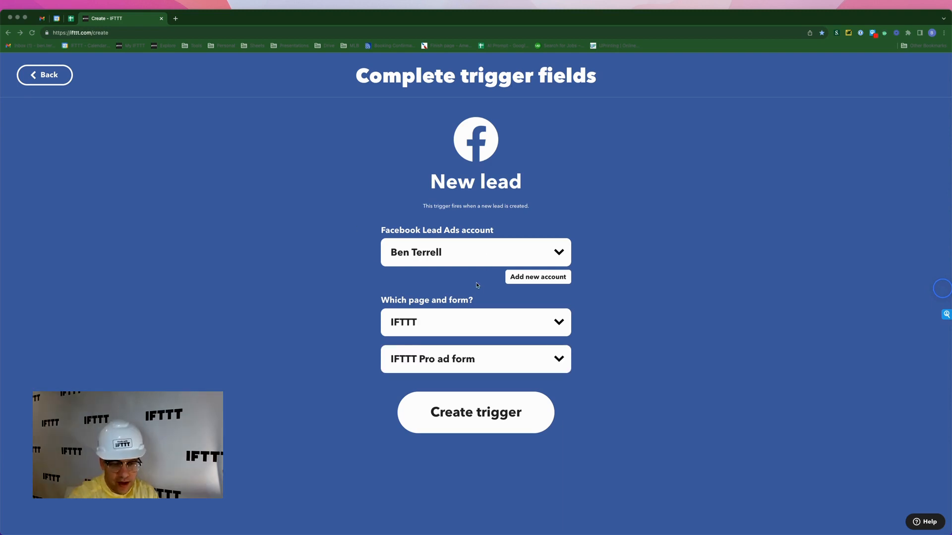
{"action": "mouse_move", "coordinate": [424, 371]}
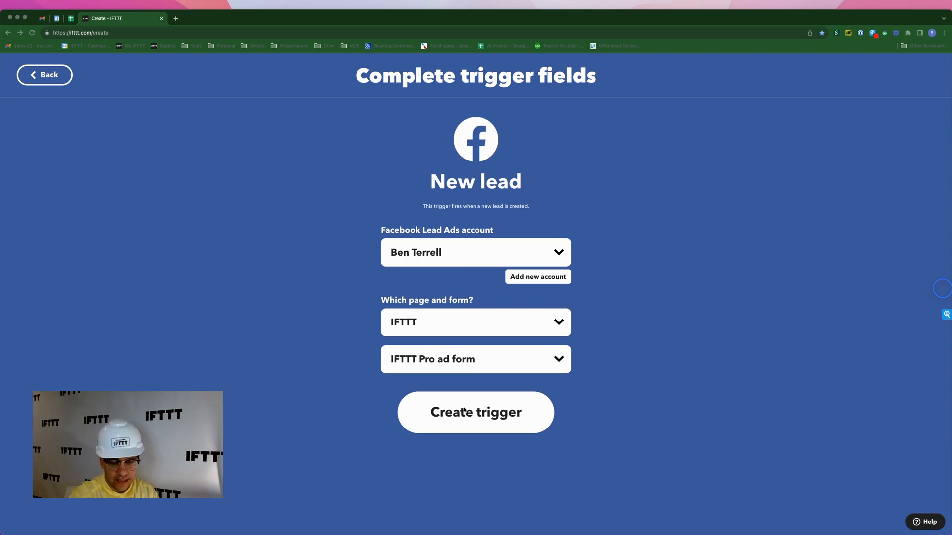
- Save the Facebook Lead Ads New lead trigger and begin adding the Then That action
{"action": "left_click", "coordinate": [475, 412]}
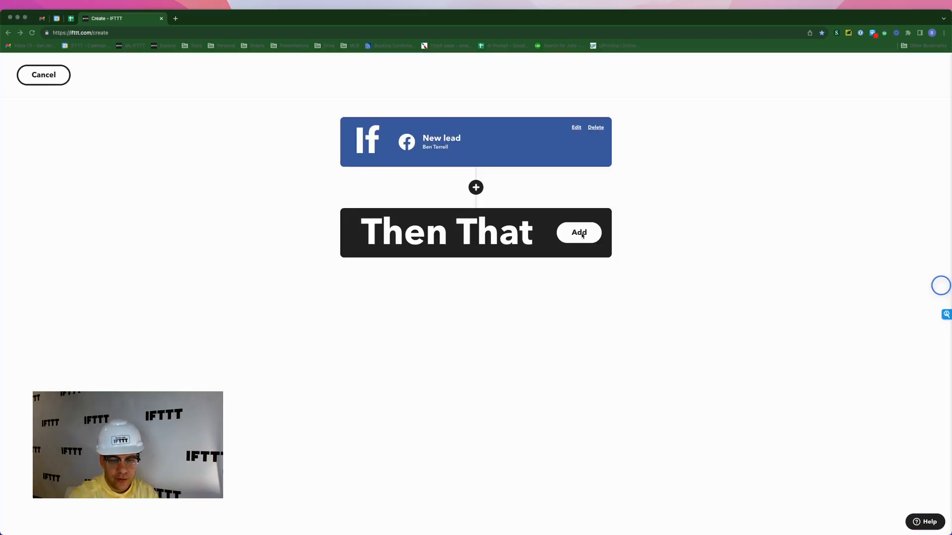
{"action": "left_click", "coordinate": [578, 233]}
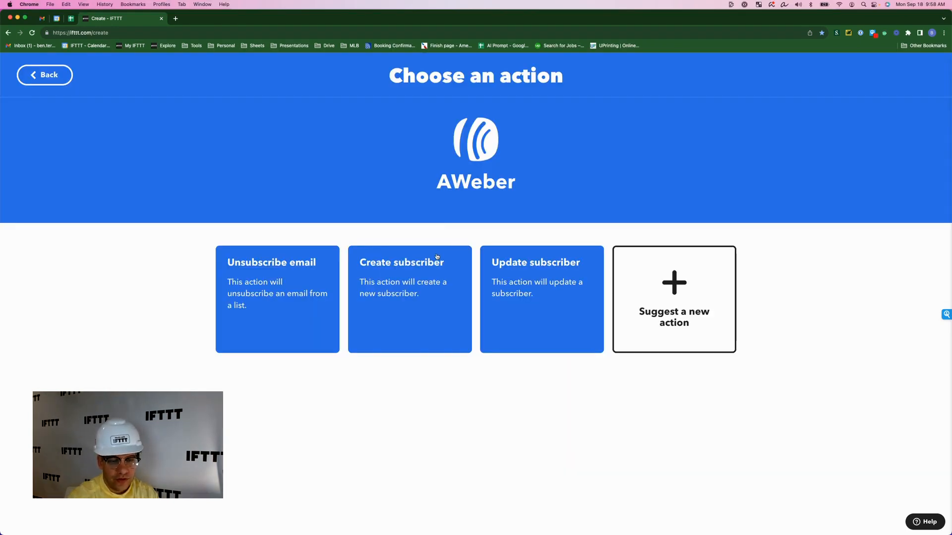
{"action": "mouse_move", "coordinate": [434, 271]}
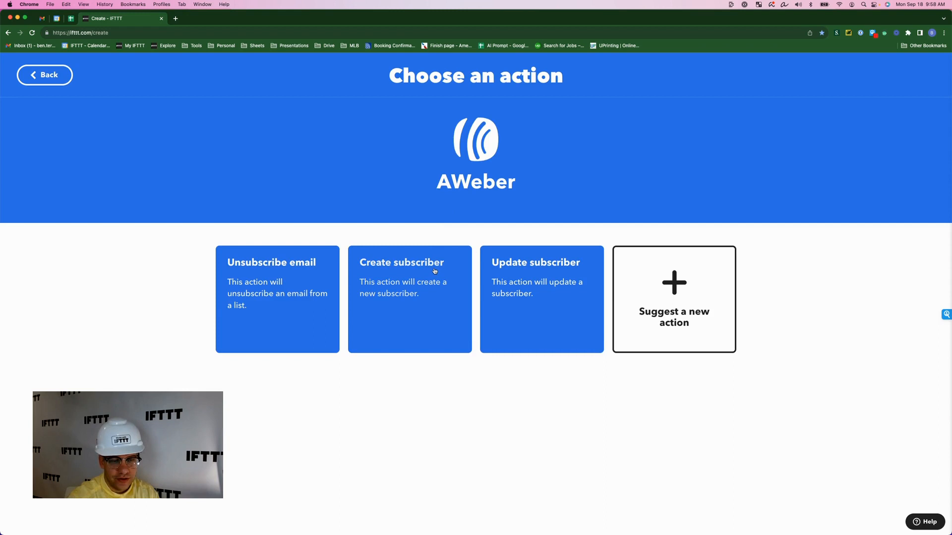
{"action": "mouse_move", "coordinate": [422, 286]}
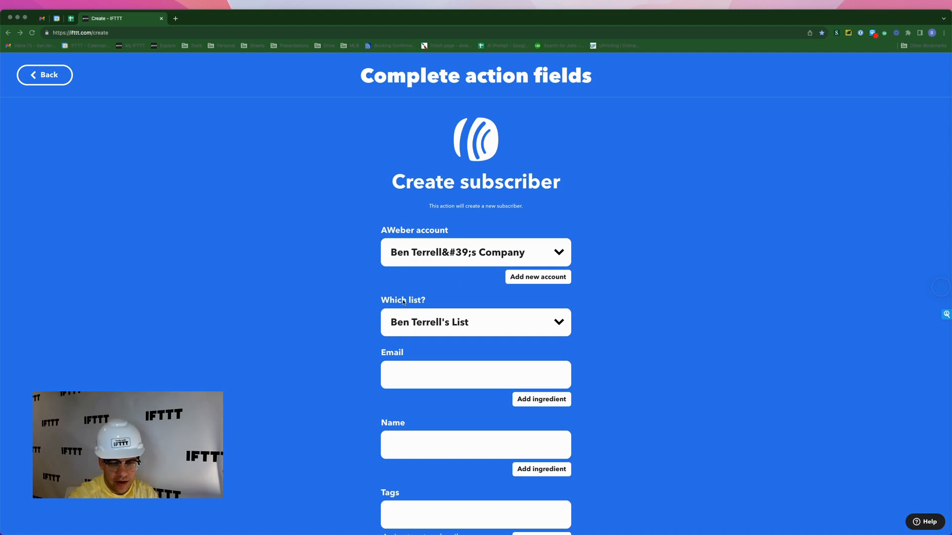
- Fill AWeber Email, Name and Tags with the lead's Email, FullName and CampaignName, then save
{"action": "scroll", "scroll_direction": "down", "scroll_amount": 3}
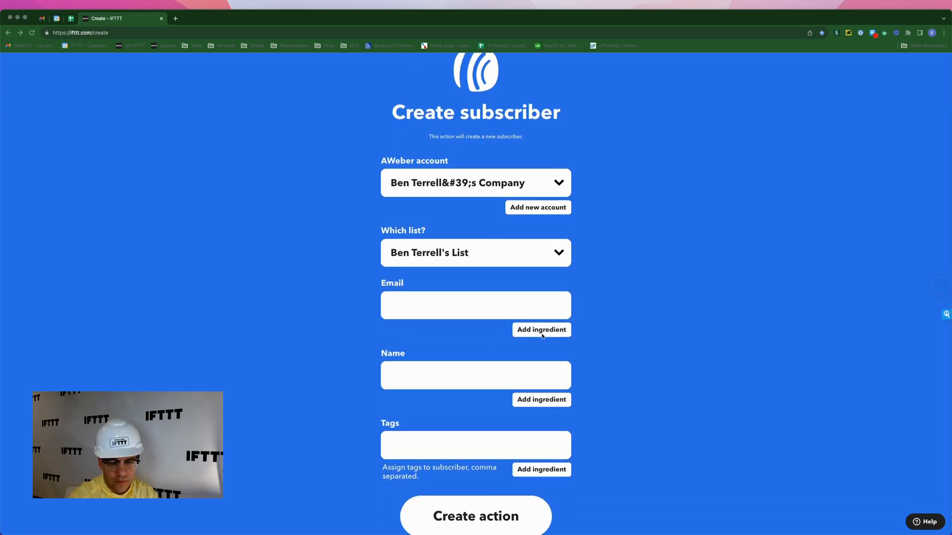
{"action": "left_click", "coordinate": [541, 330]}
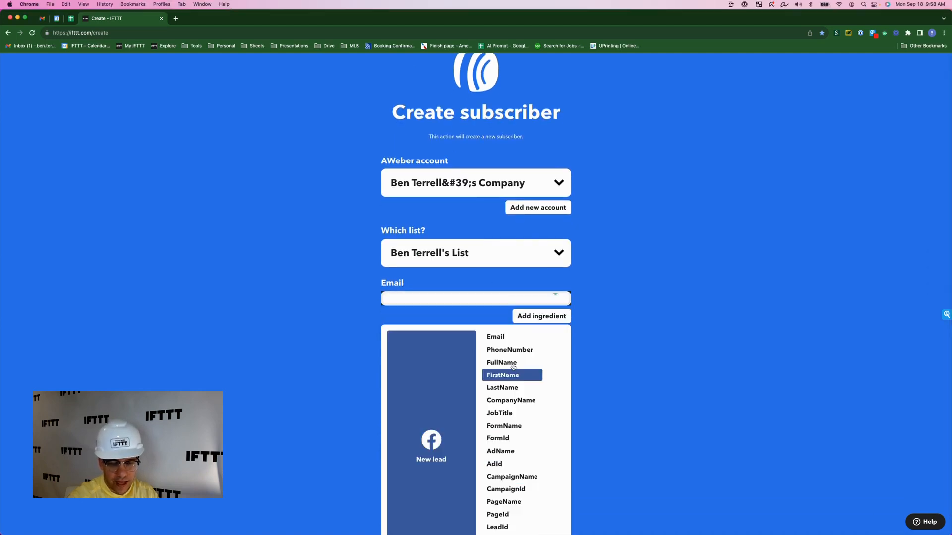
{"action": "left_click", "coordinate": [496, 336]}
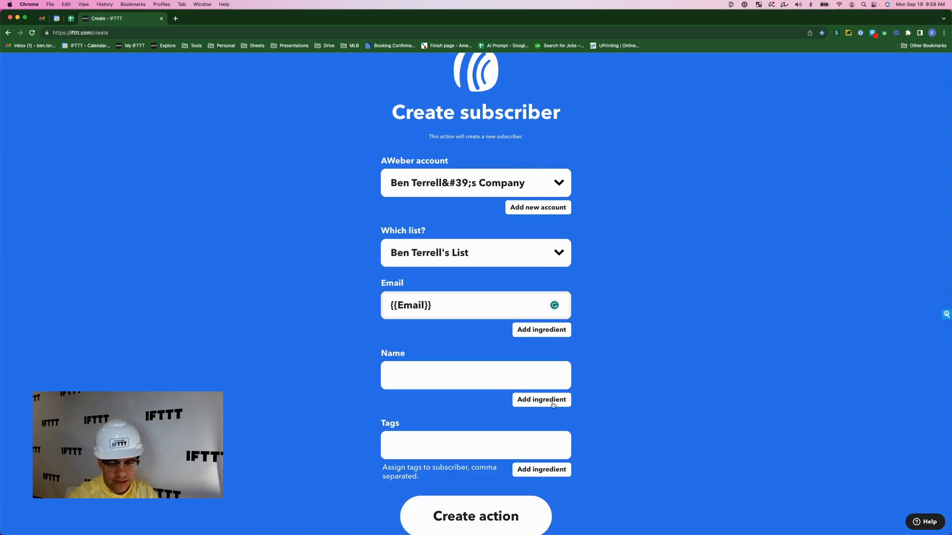
{"action": "left_click", "coordinate": [541, 400]}
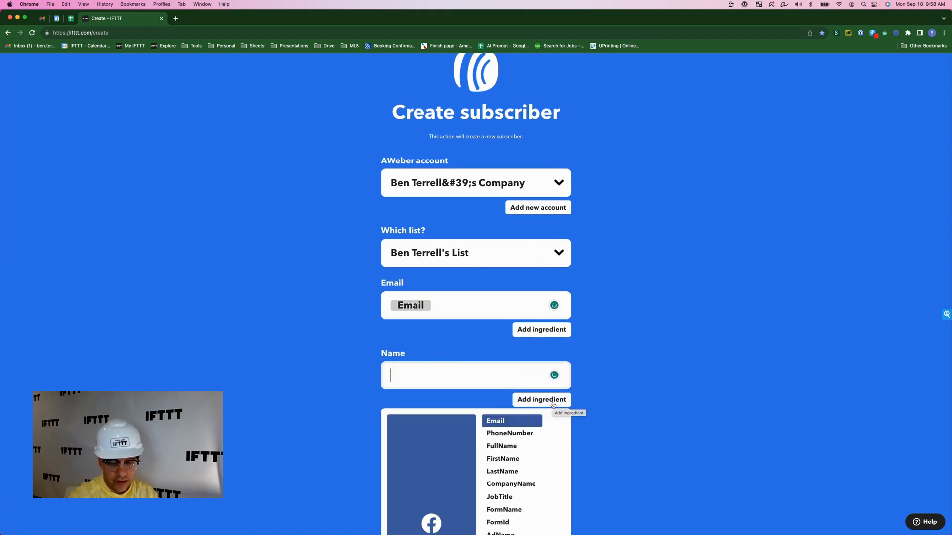
{"action": "left_click", "coordinate": [501, 446]}
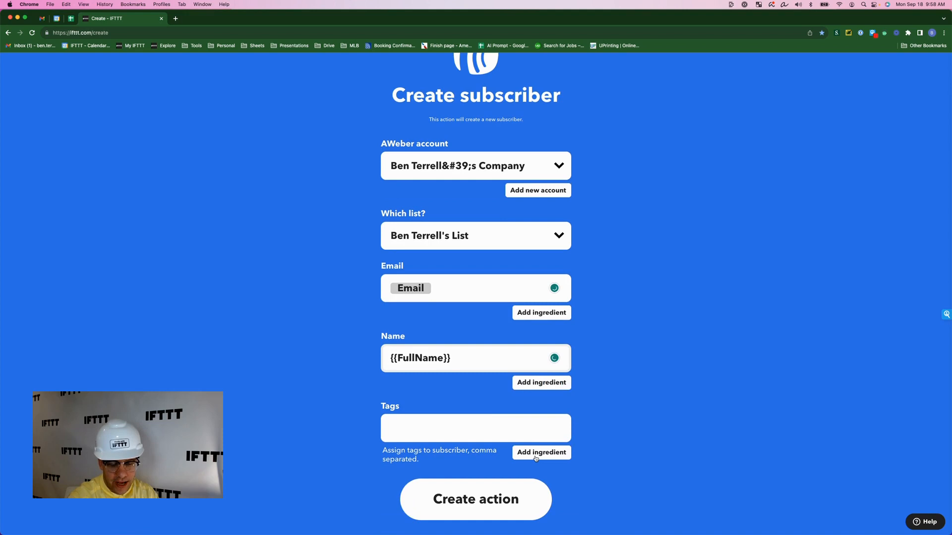
{"action": "mouse_move", "coordinate": [540, 452]}
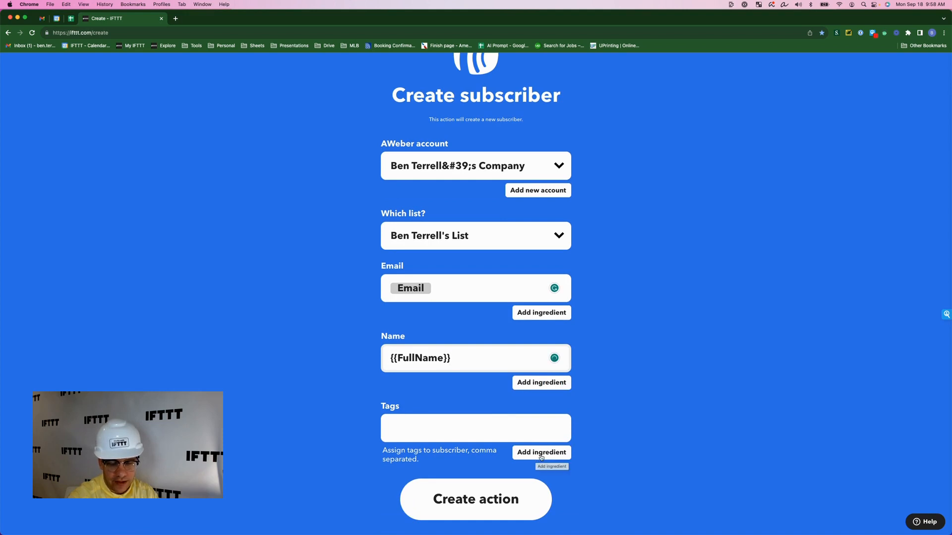
{"action": "left_click", "coordinate": [475, 428]}
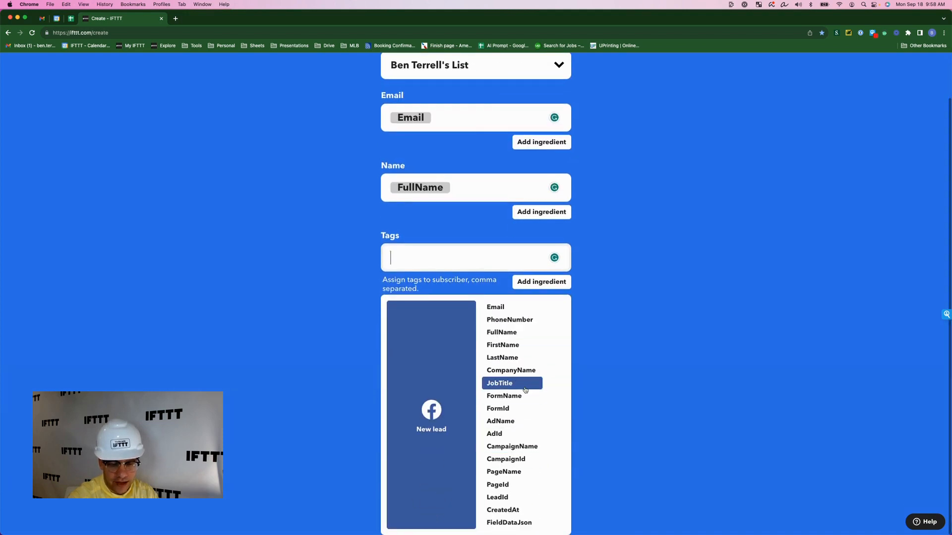
{"action": "mouse_move", "coordinate": [503, 472]}
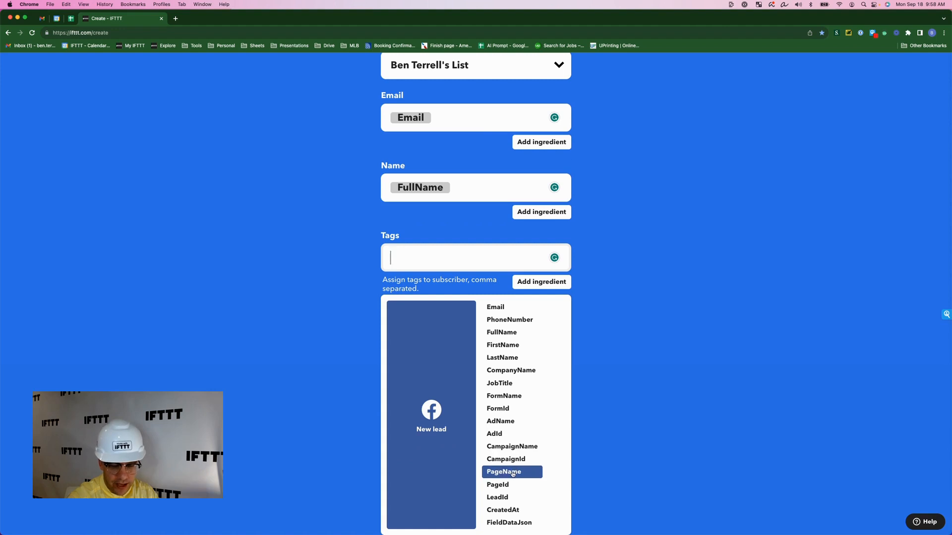
{"action": "mouse_move", "coordinate": [506, 459]}
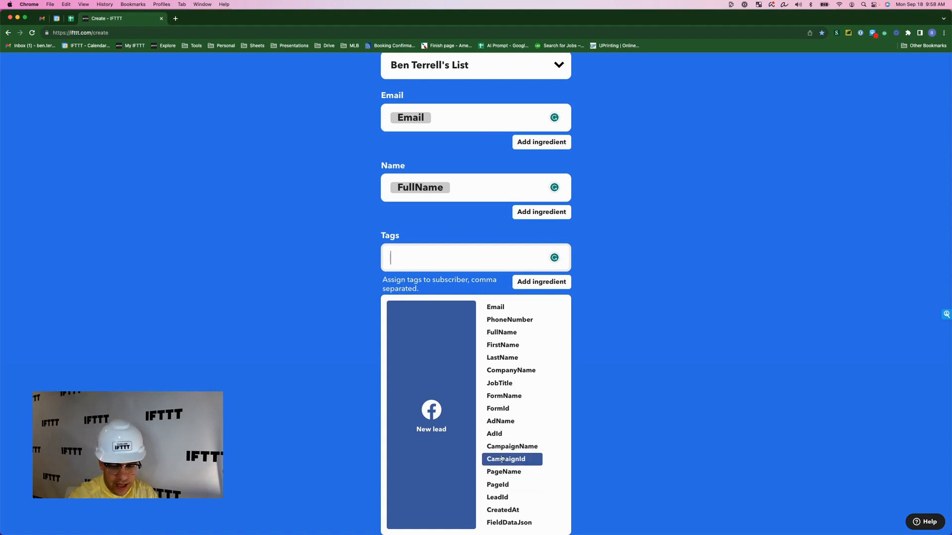
{"action": "mouse_move", "coordinate": [511, 446]}
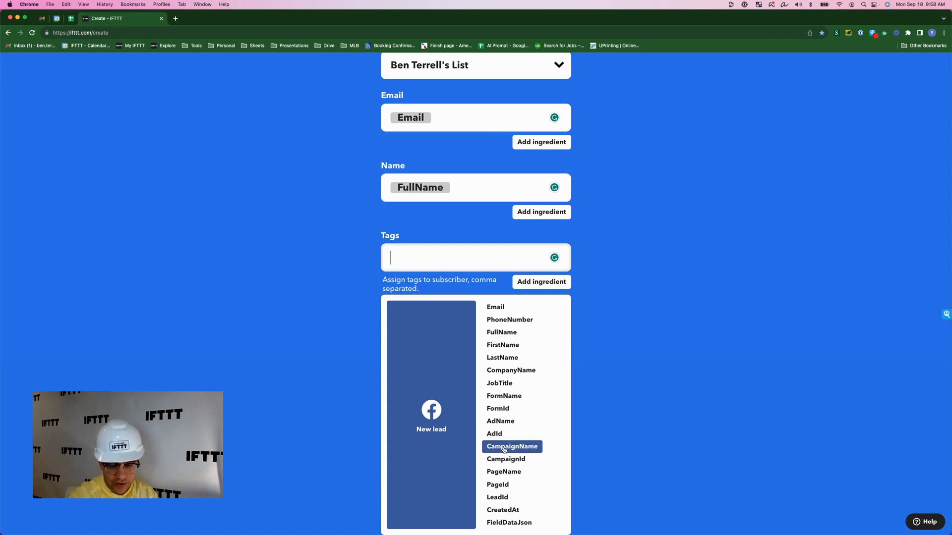
{"action": "left_click", "coordinate": [511, 447]}
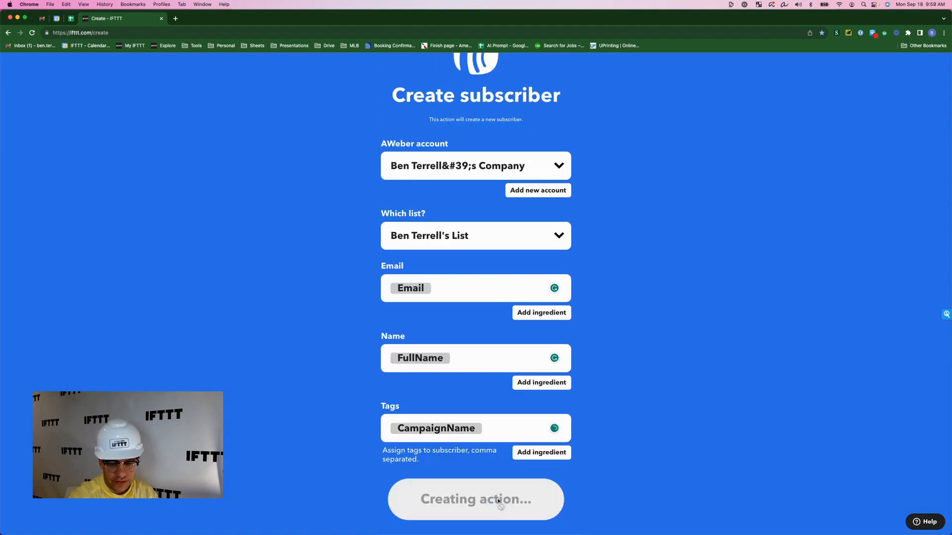
{"action": "left_click", "coordinate": [476, 499]}
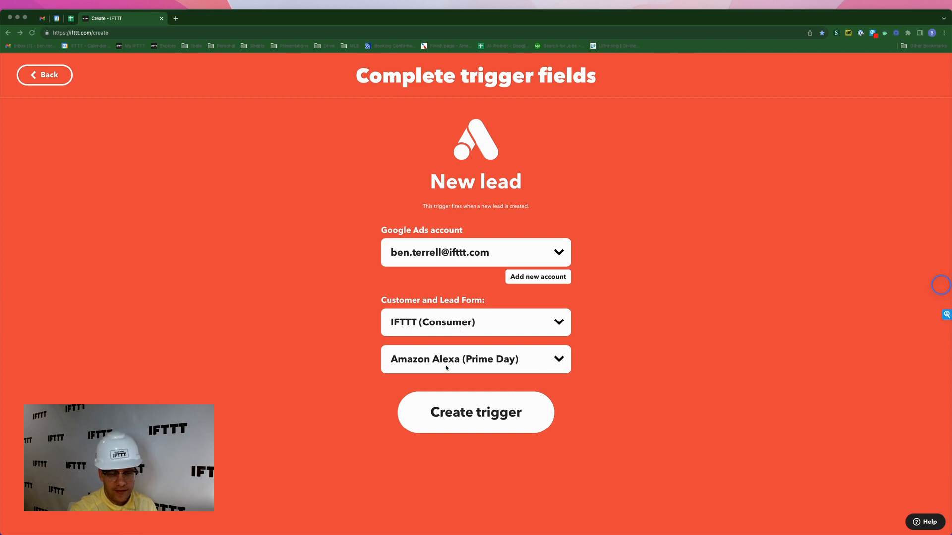
{"action": "mouse_move", "coordinate": [531, 365]}
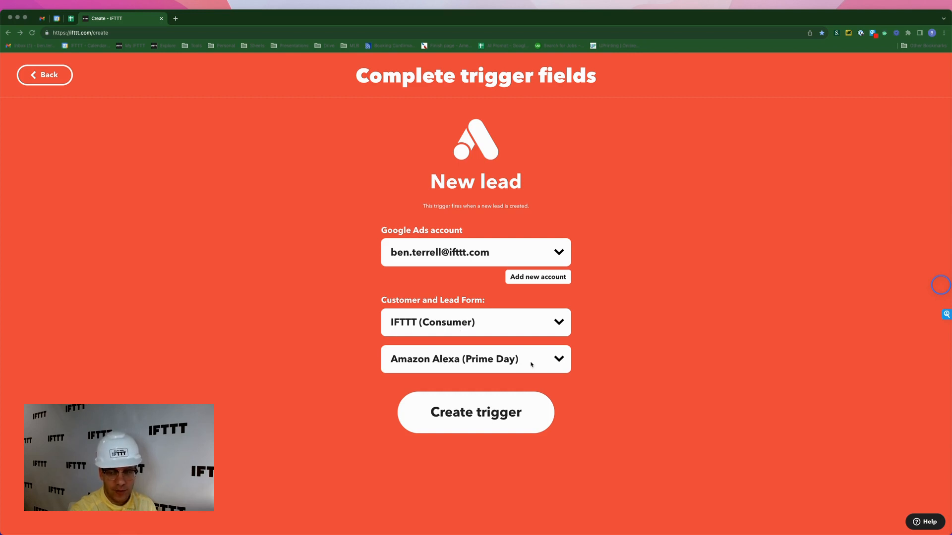
- Save the Google Ads New lead trigger for the Amazon Alexa Prime Day form
{"action": "left_click", "coordinate": [476, 412]}
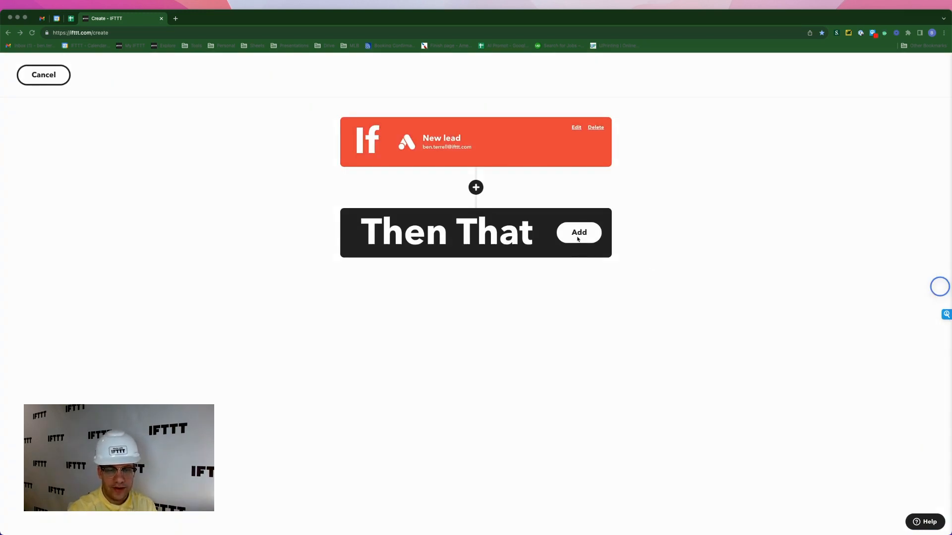
- Add an AWeber Create subscriber action mapping Email, FullName and CampaignName, and save it
{"action": "left_click", "coordinate": [578, 233]}
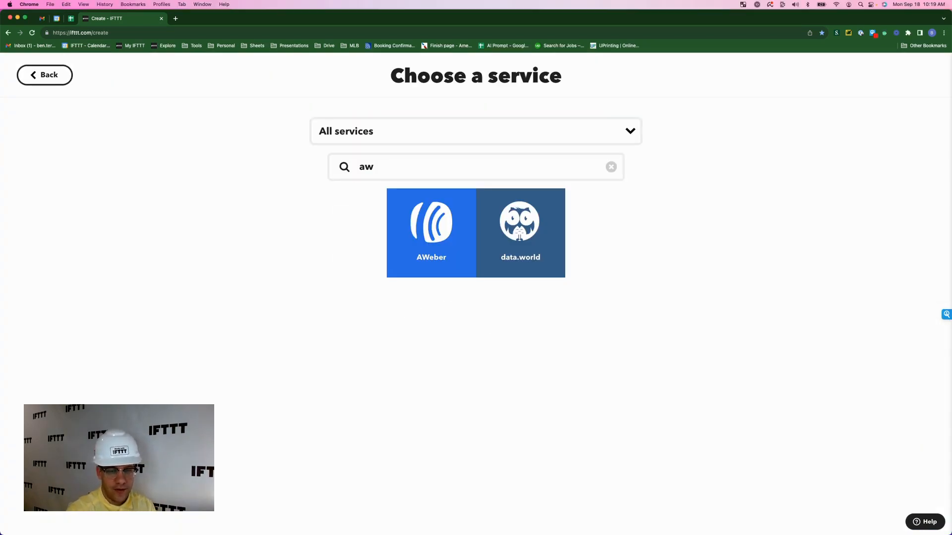
{"action": "left_click", "coordinate": [431, 232]}
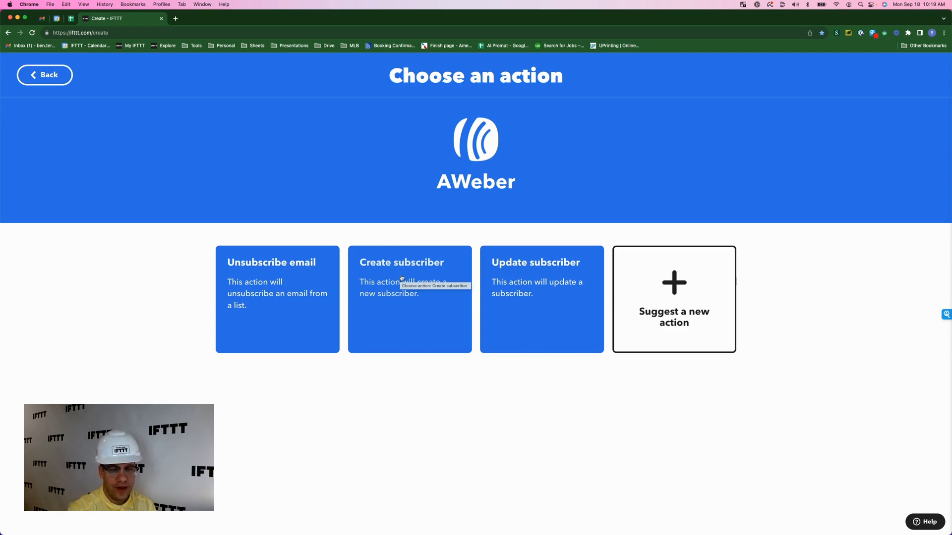
{"action": "left_click", "coordinate": [409, 299]}
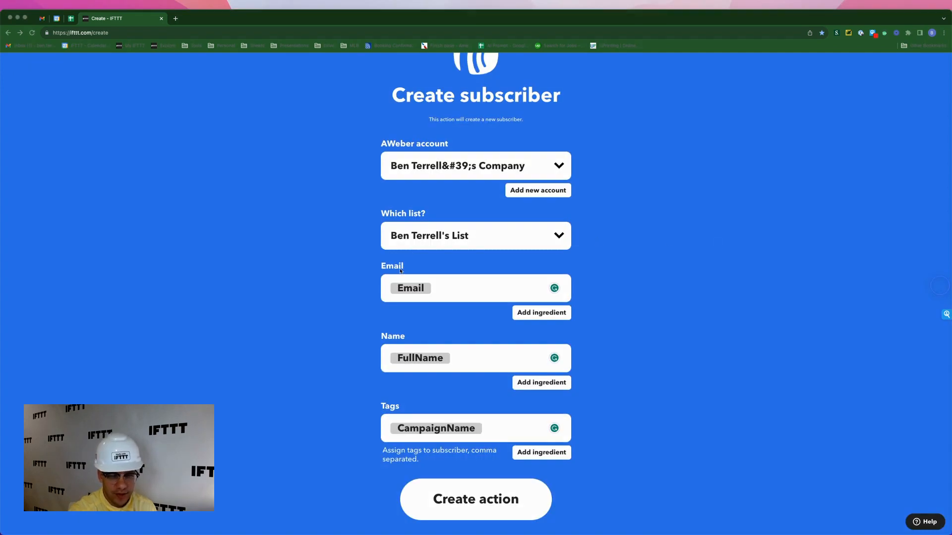
{"action": "mouse_move", "coordinate": [422, 362]}
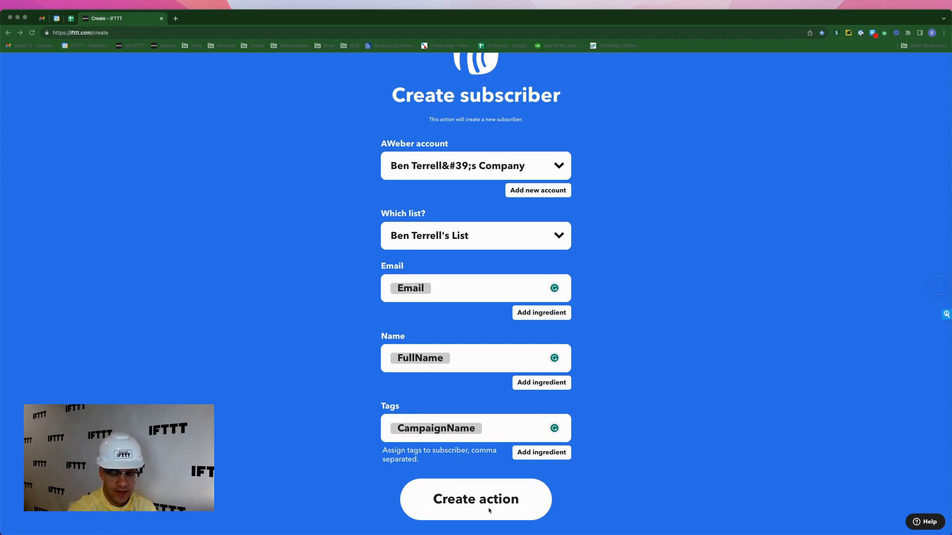
{"action": "left_click", "coordinate": [475, 500]}
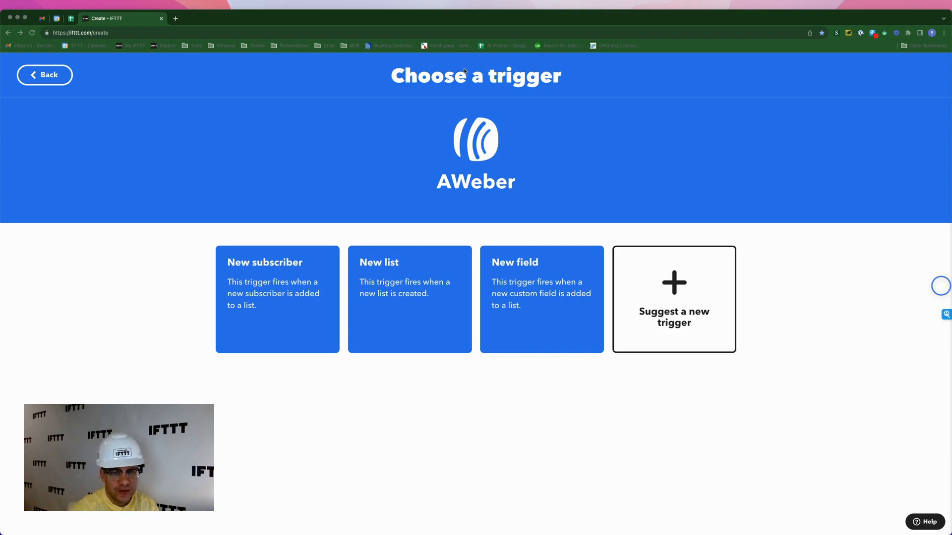
{"action": "mouse_move", "coordinate": [268, 307]}
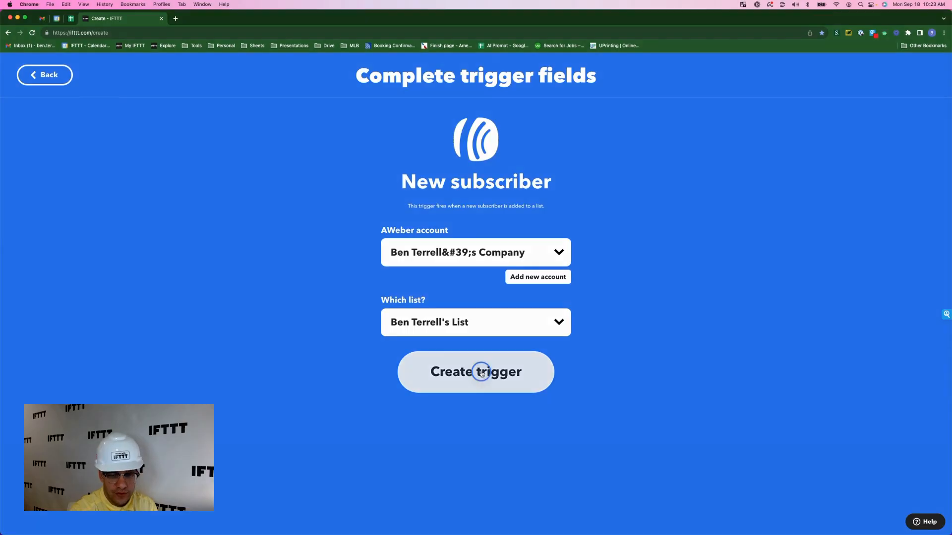
- Save the AWeber New subscriber trigger for the company account and list
{"action": "left_click", "coordinate": [476, 371]}
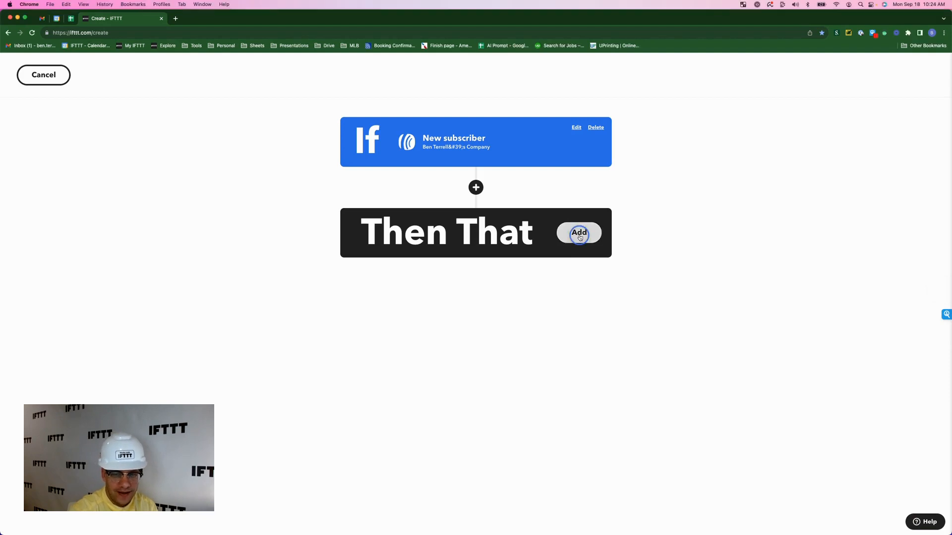
- Add a Google Ads action putting the subscriber's Email on the New Visitors customer list
{"action": "left_click", "coordinate": [578, 233]}
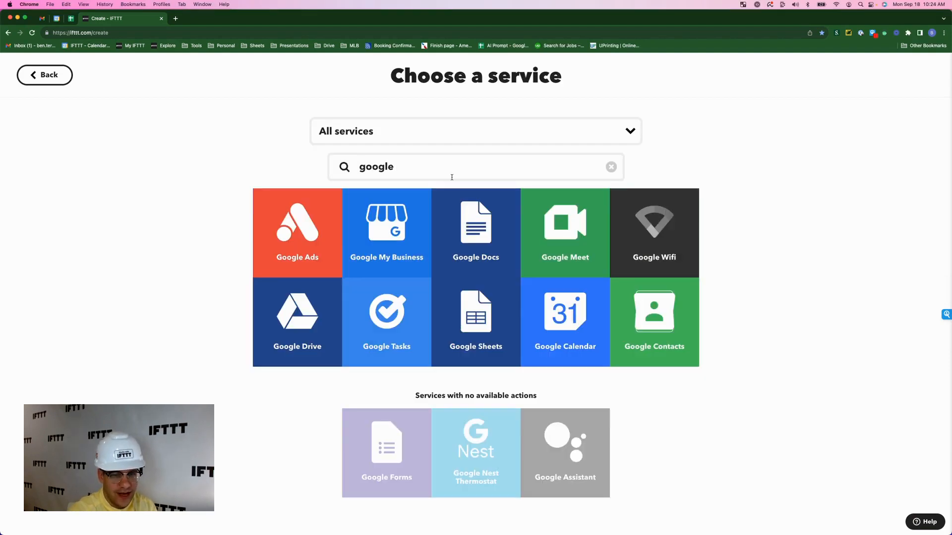
{"action": "left_click", "coordinate": [297, 233]}
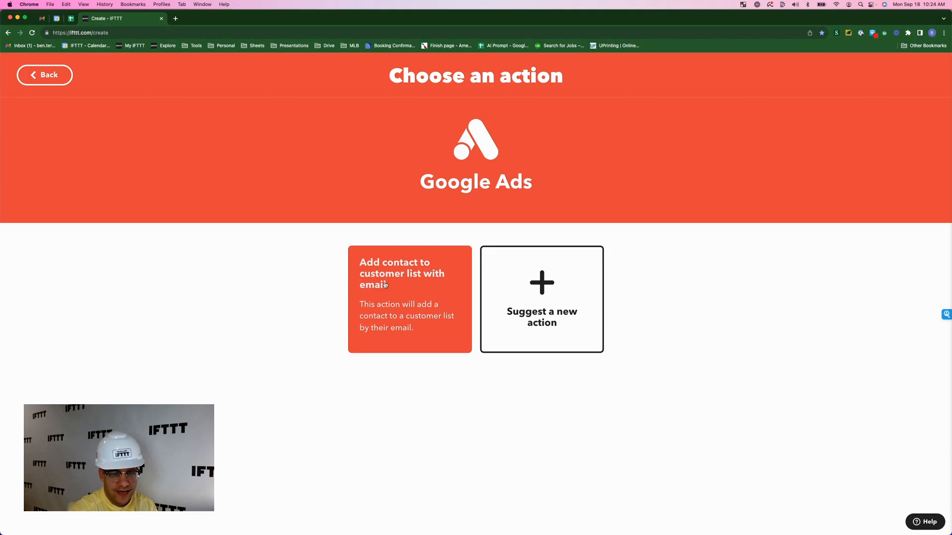
{"action": "mouse_move", "coordinate": [434, 290]}
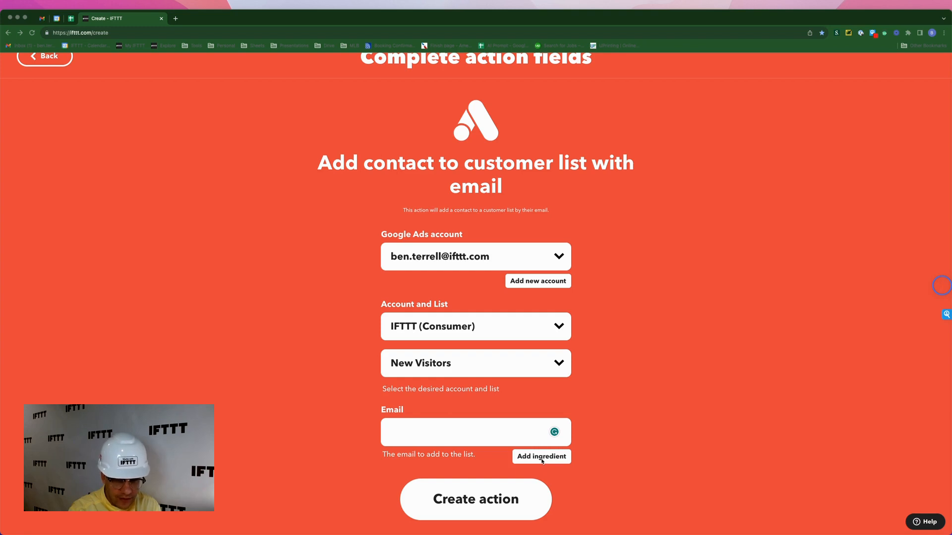
{"action": "left_click", "coordinate": [540, 457]}
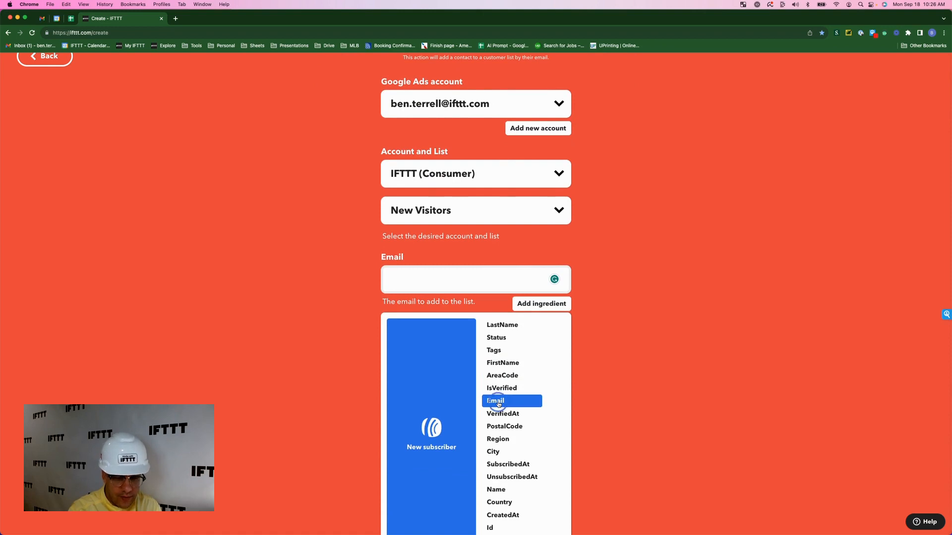
{"action": "left_click", "coordinate": [495, 401]}
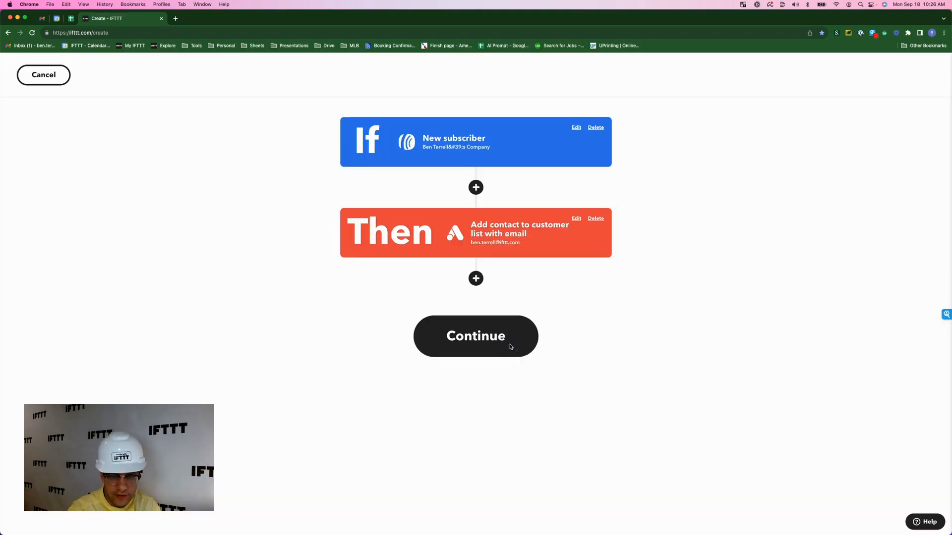
{"action": "left_click", "coordinate": [475, 336]}
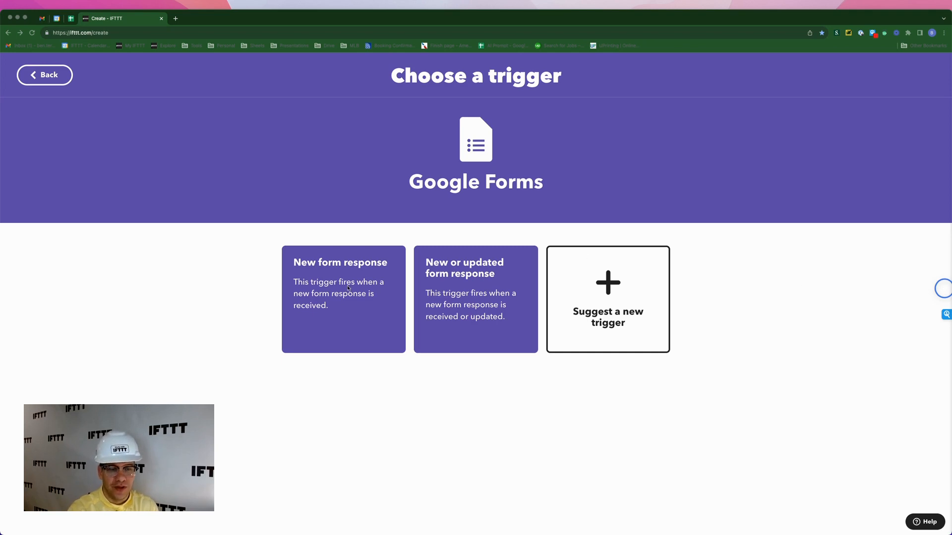
- Create a Google Forms New form response trigger for the Clayton Construction form
{"action": "left_click", "coordinate": [343, 300]}
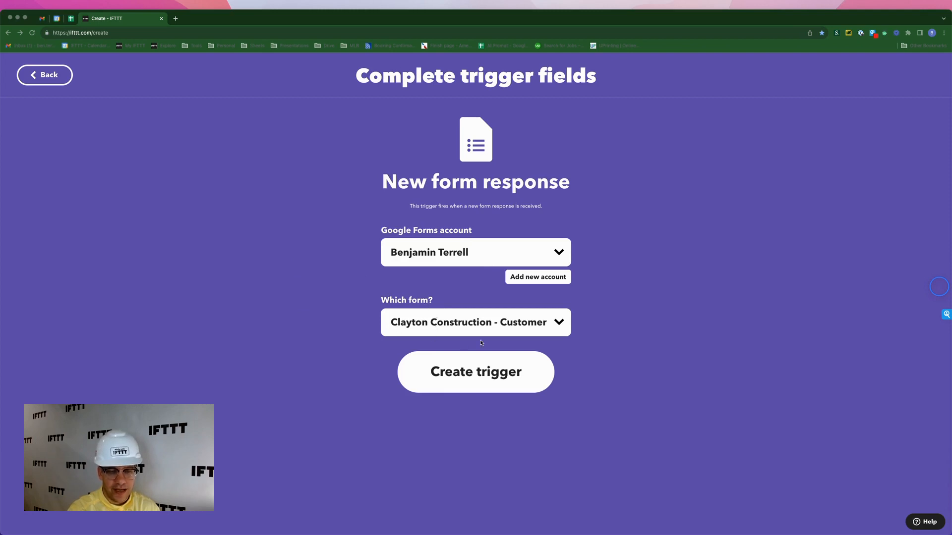
{"action": "left_click", "coordinate": [475, 371]}
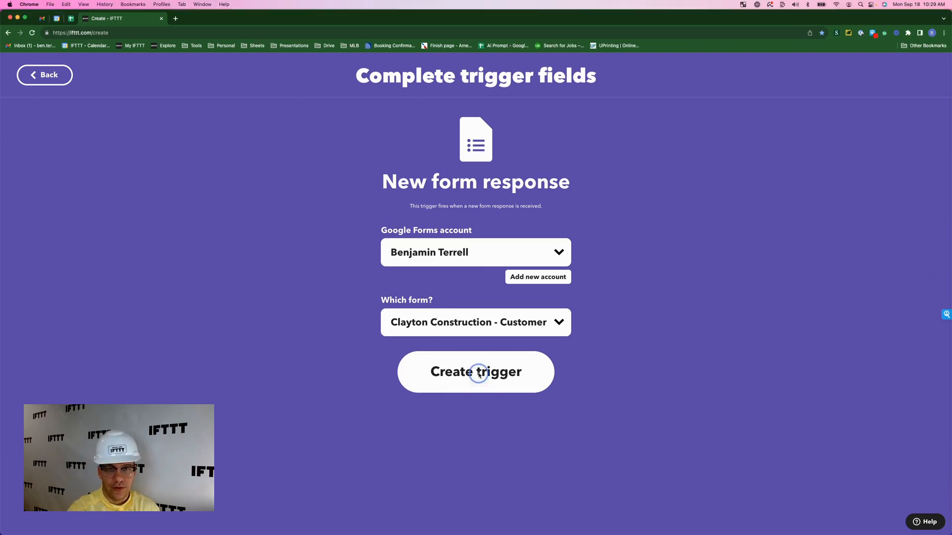
{"action": "left_click", "coordinate": [476, 371]}
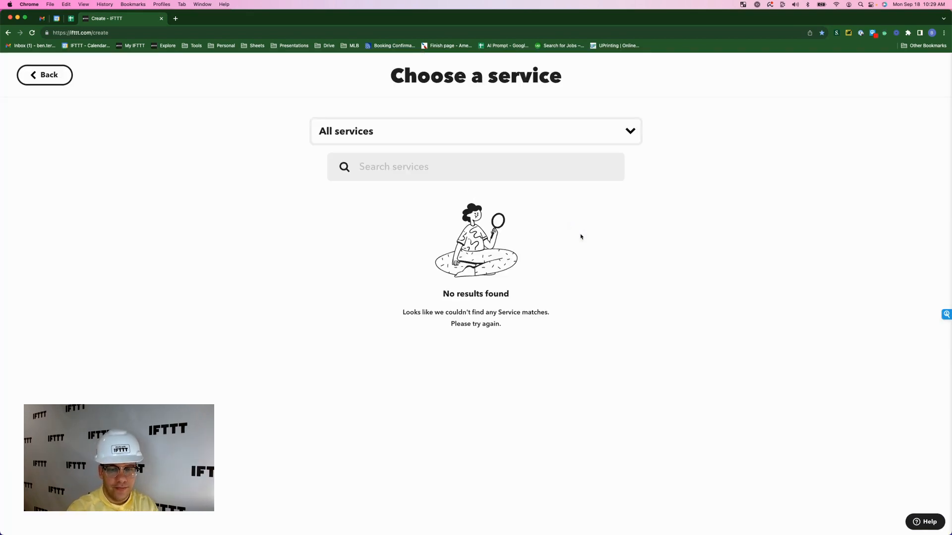
- Choose AWeber Create subscriber, mapping form answers to Email and Name and CreateTime to Tags
{"action": "type", "text": "awe"}
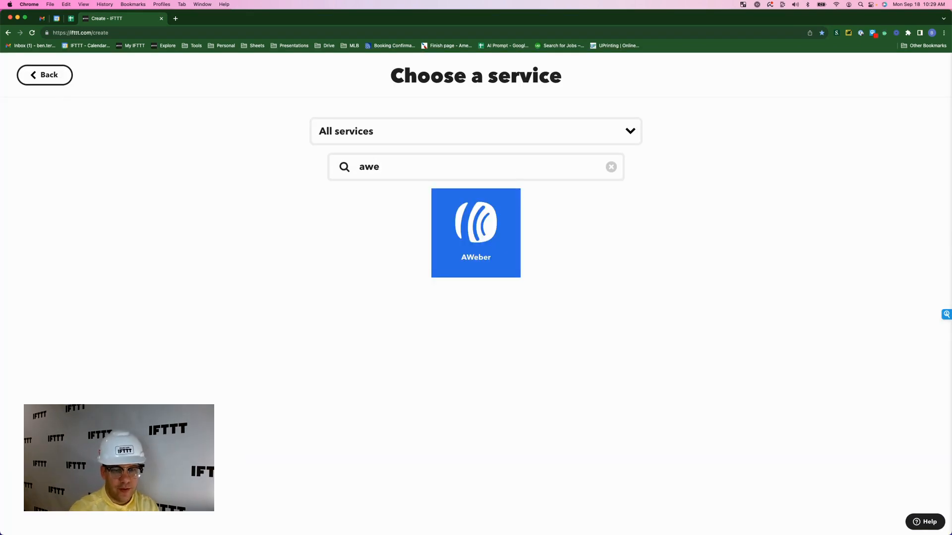
{"action": "left_click", "coordinate": [476, 233]}
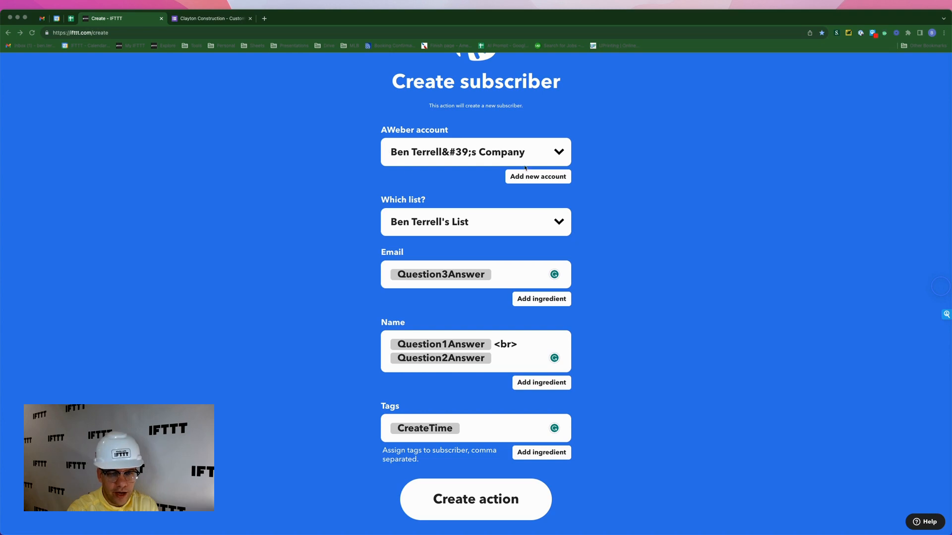
{"action": "mouse_move", "coordinate": [460, 192]}
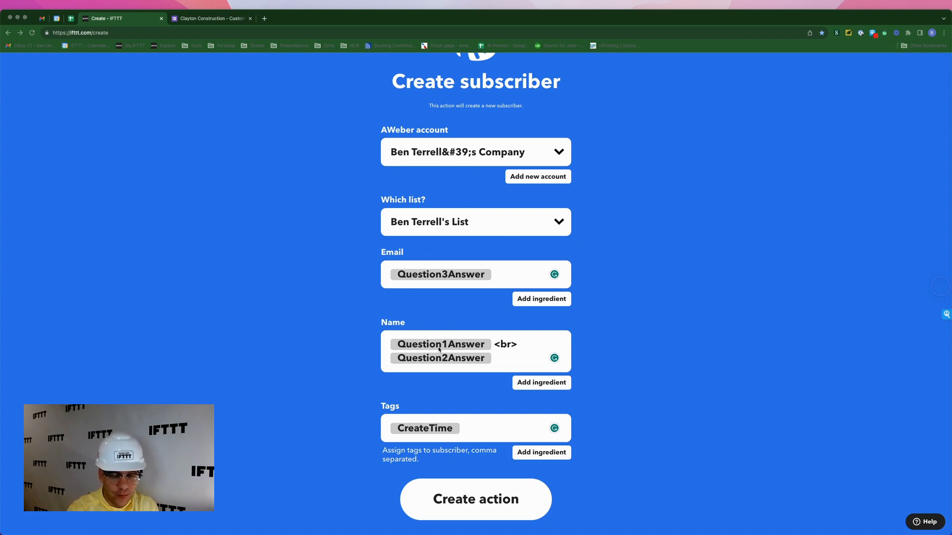
{"action": "mouse_move", "coordinate": [479, 282]}
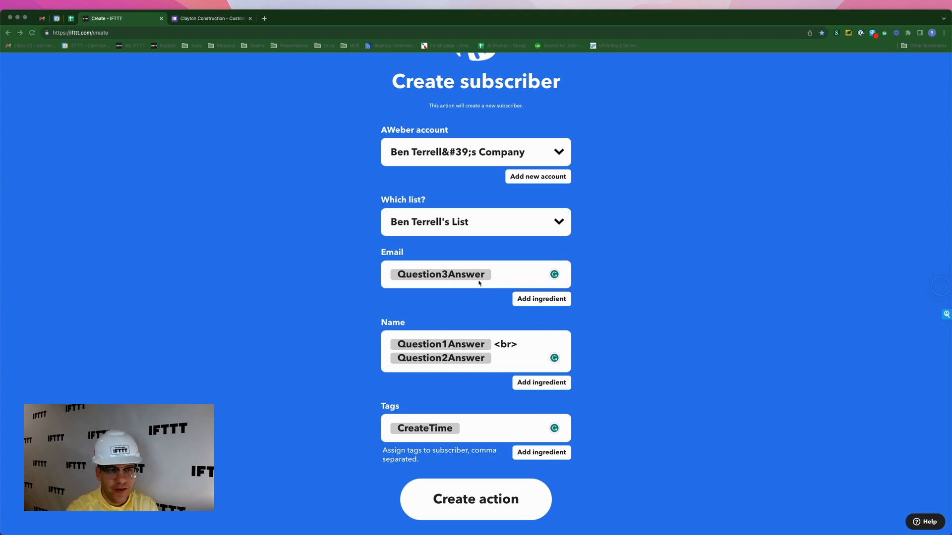
{"action": "left_click", "coordinate": [211, 18]}
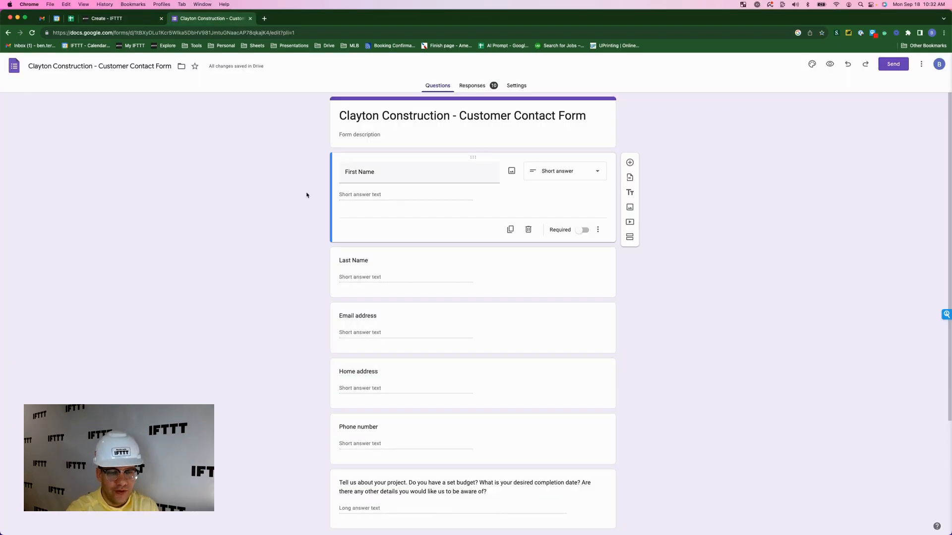
- Check the form's First Name, Last Name and Email address questions, then return to IFTTT
{"action": "left_click", "coordinate": [367, 176]}
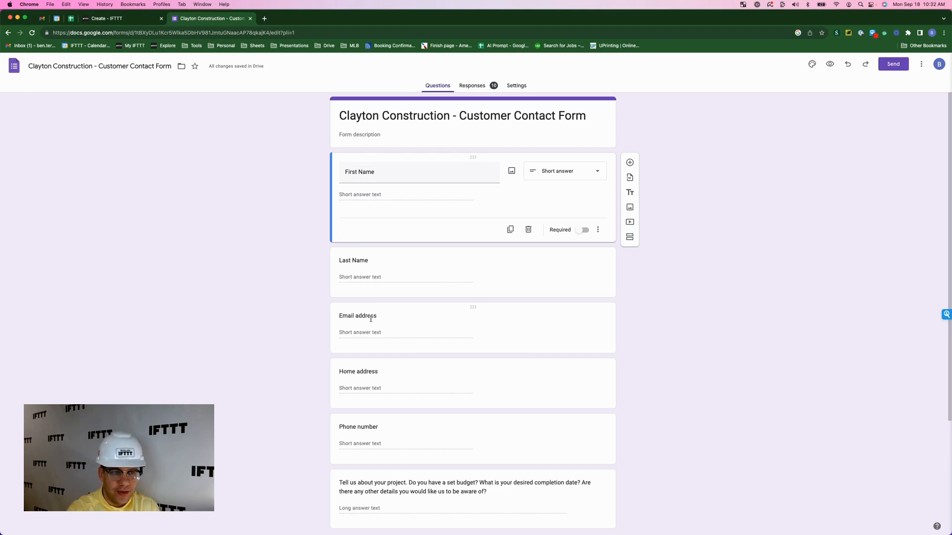
{"action": "left_click", "coordinate": [119, 18]}
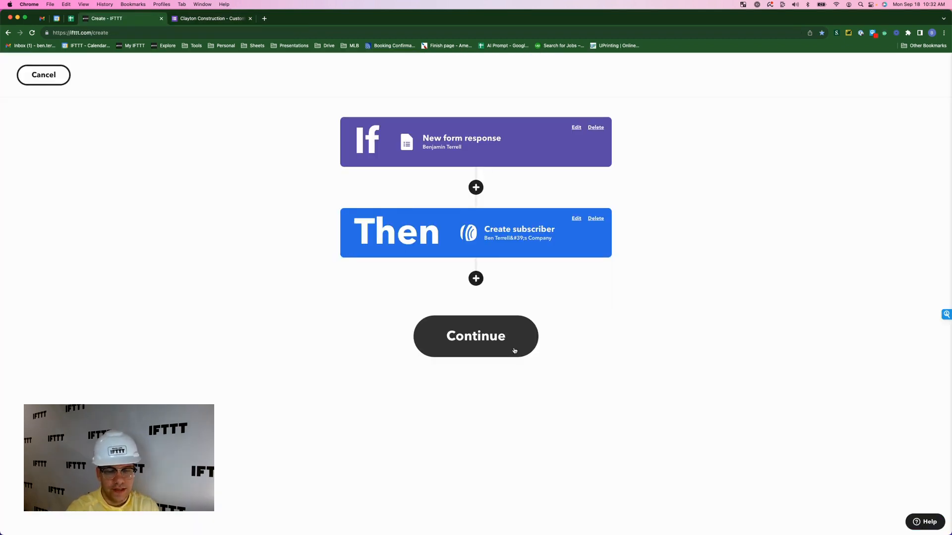
- Continue to review and title the applet 'Google Forms <> AWeber'
{"action": "left_click", "coordinate": [475, 336]}
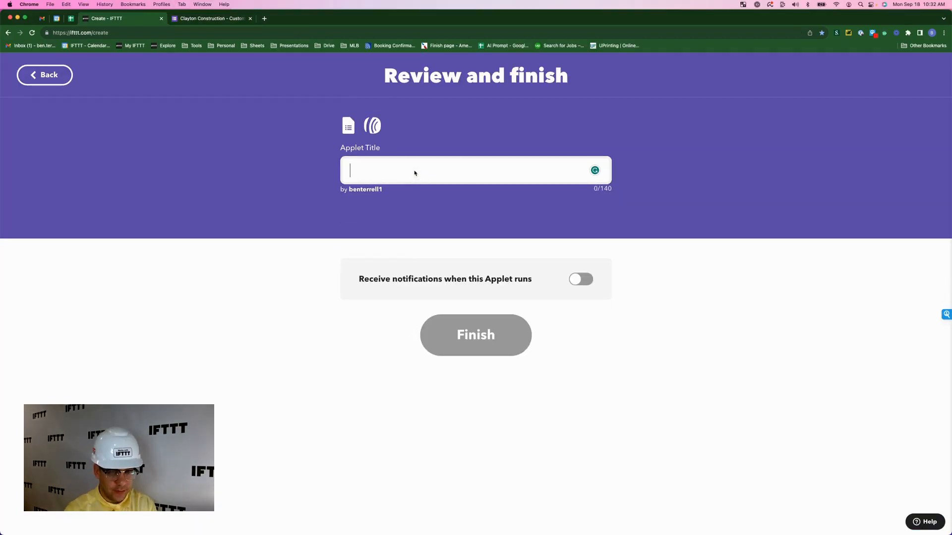
{"action": "type", "text": "Google Forms <> AWeber"}
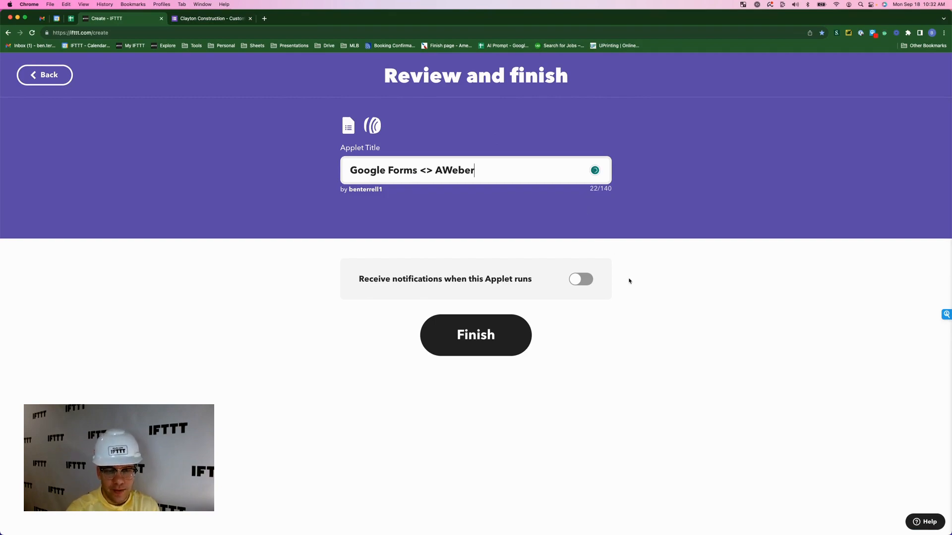